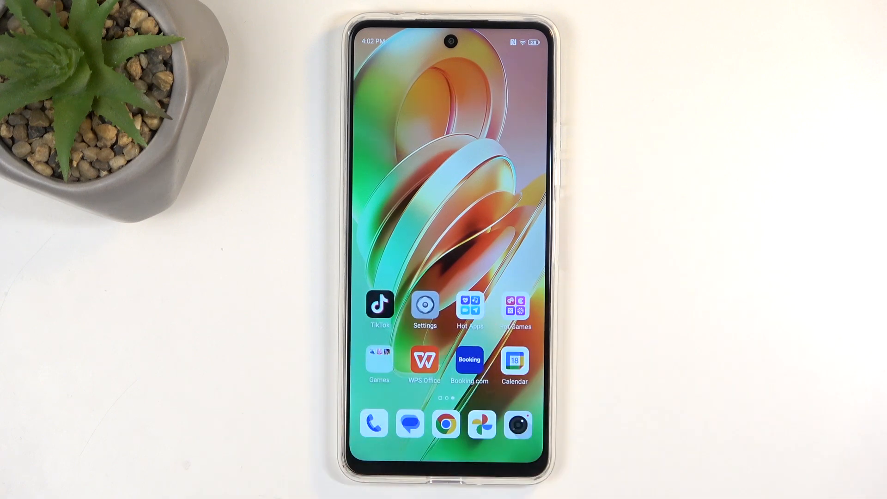
Navigate from the home screen's Settings into System and update, then Reset options
click(424, 309)
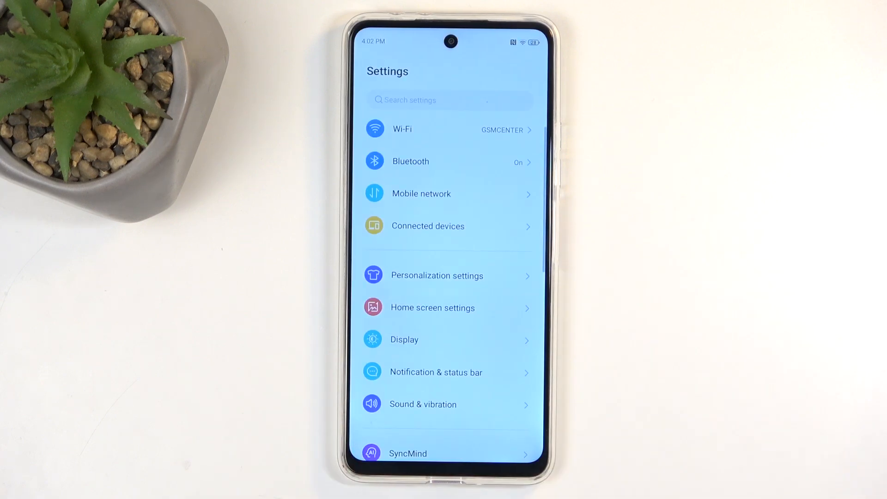
scroll(down, 3)
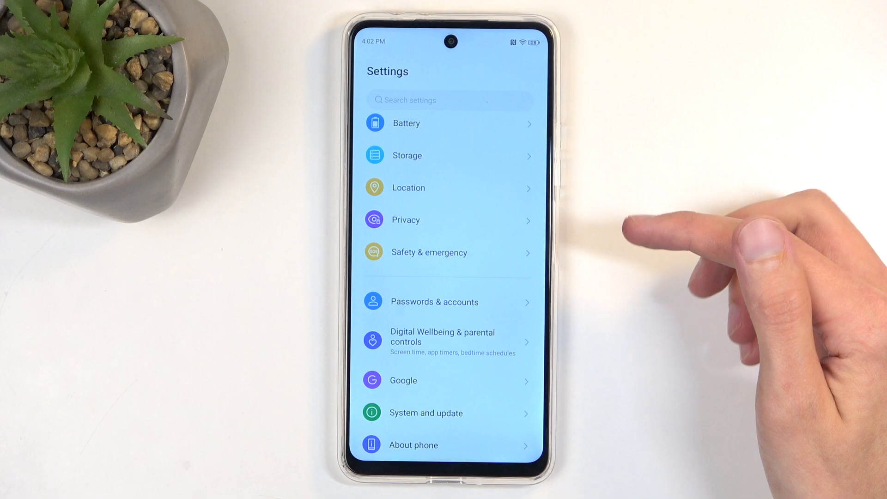
click(448, 412)
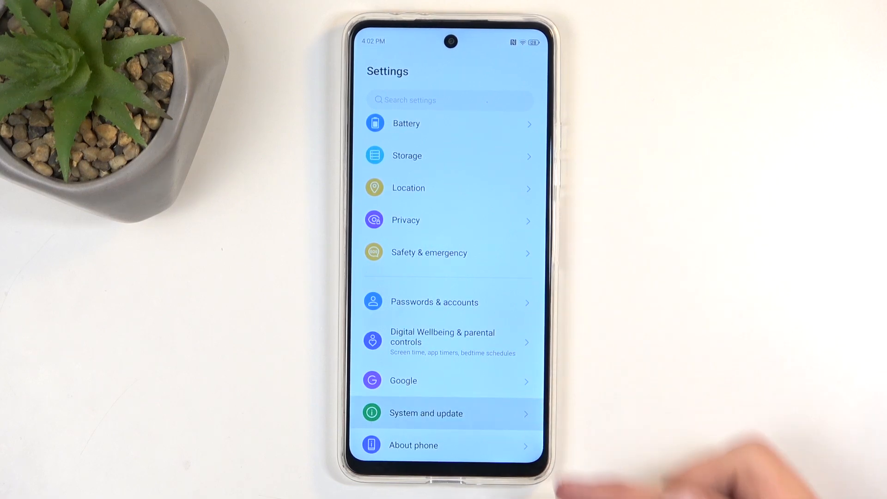
click(426, 413)
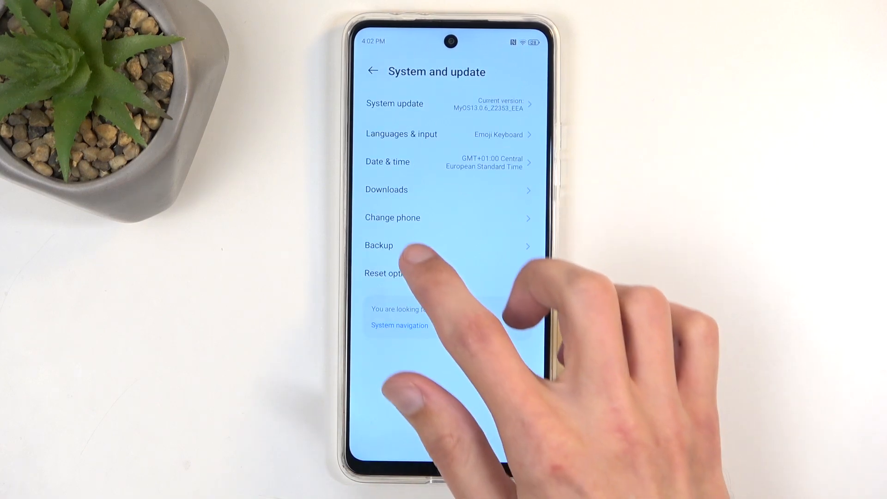
click(387, 274)
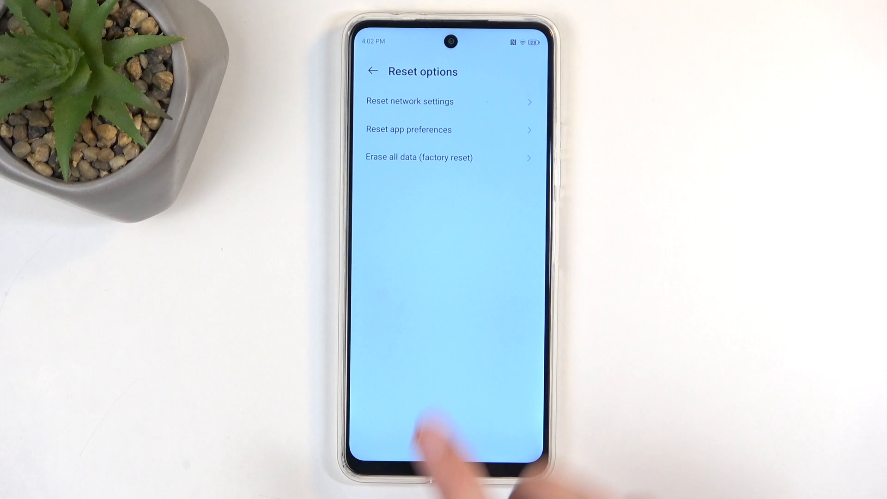
Choose Erase all data (factory reset) and start the erase from its warning page
click(419, 157)
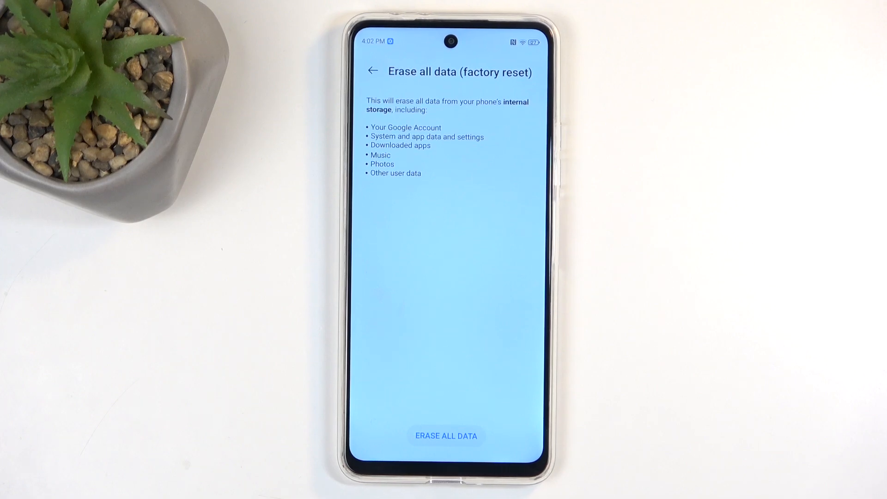
click(445, 435)
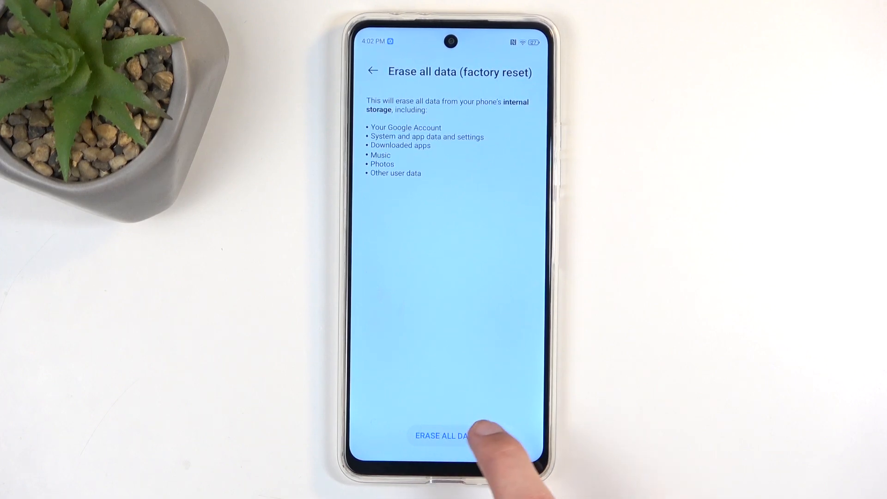
Accept both ERASE ALL DATA confirmations so the phone shows the Erasing progress message
click(445, 436)
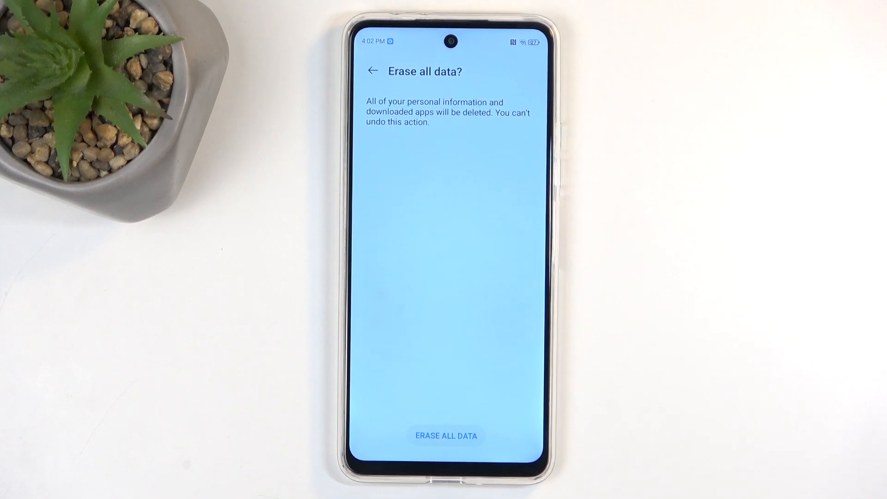
click(446, 435)
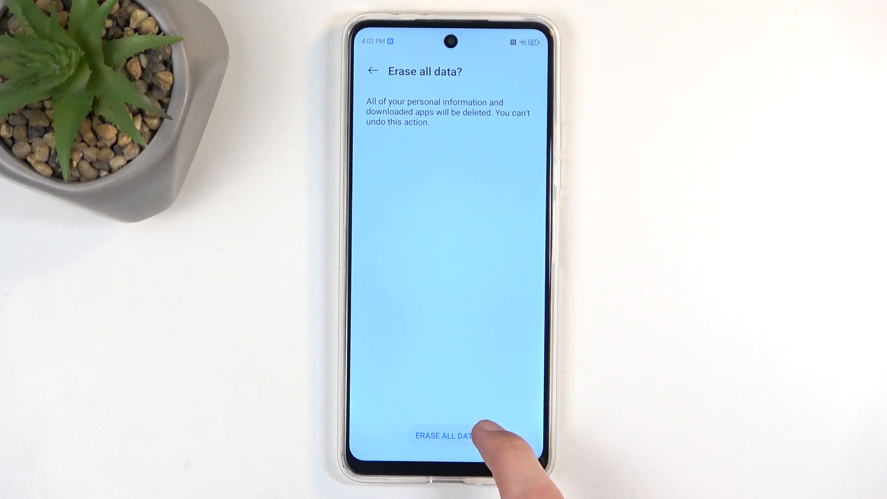
click(446, 435)
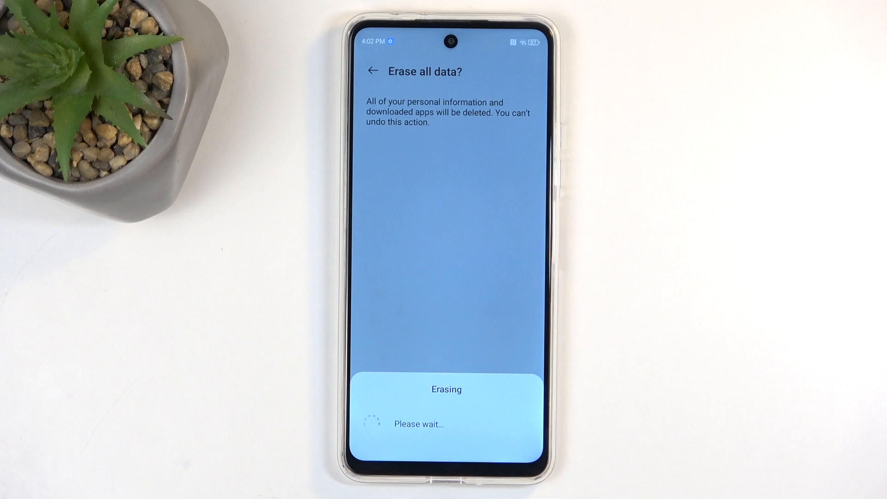